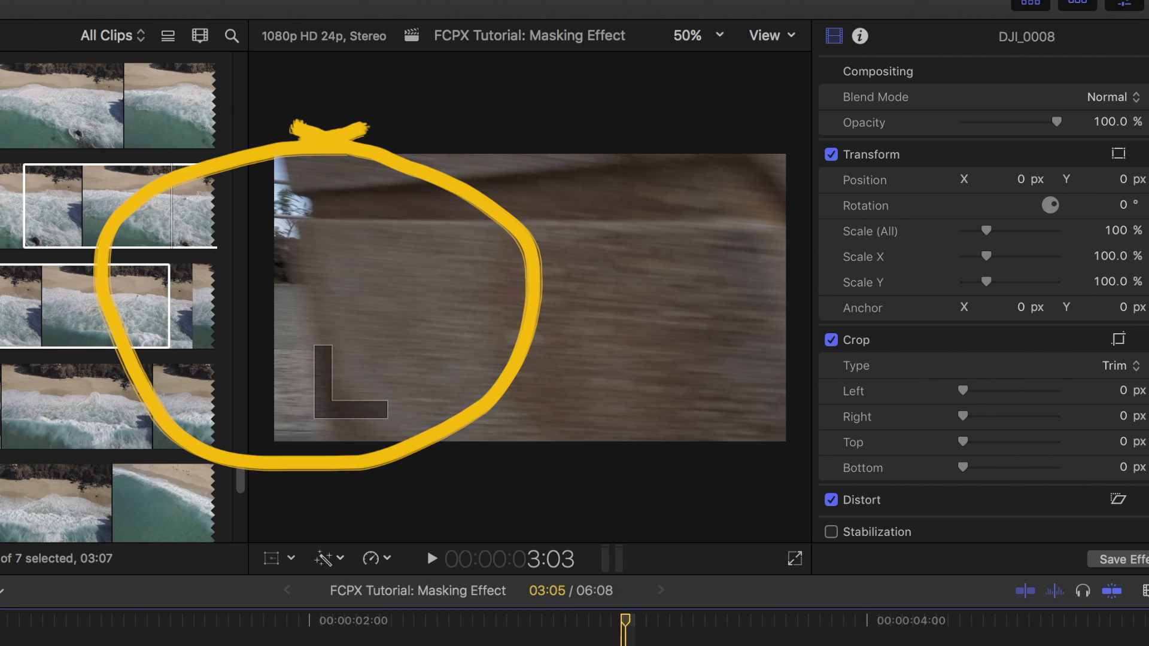
- Show the Effects browser listing the installed video effect categories
left_click(1122, 428)
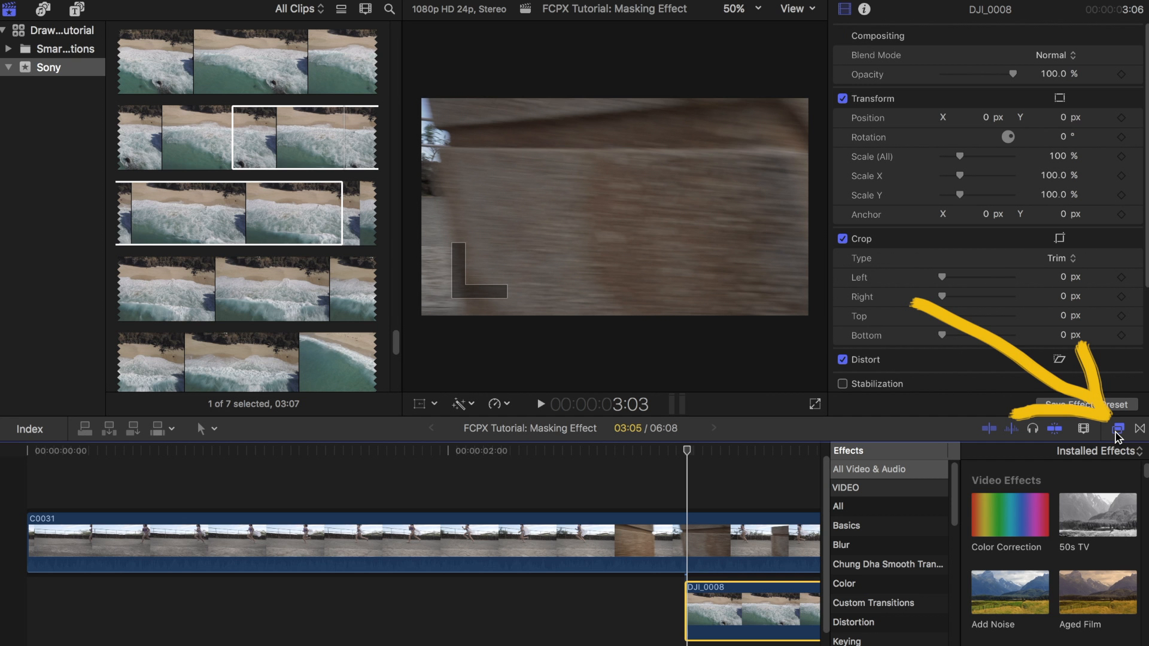
- Filter the Effects browser to 'draw mask' so only the Draw Mask effect remains
type("draw mask")
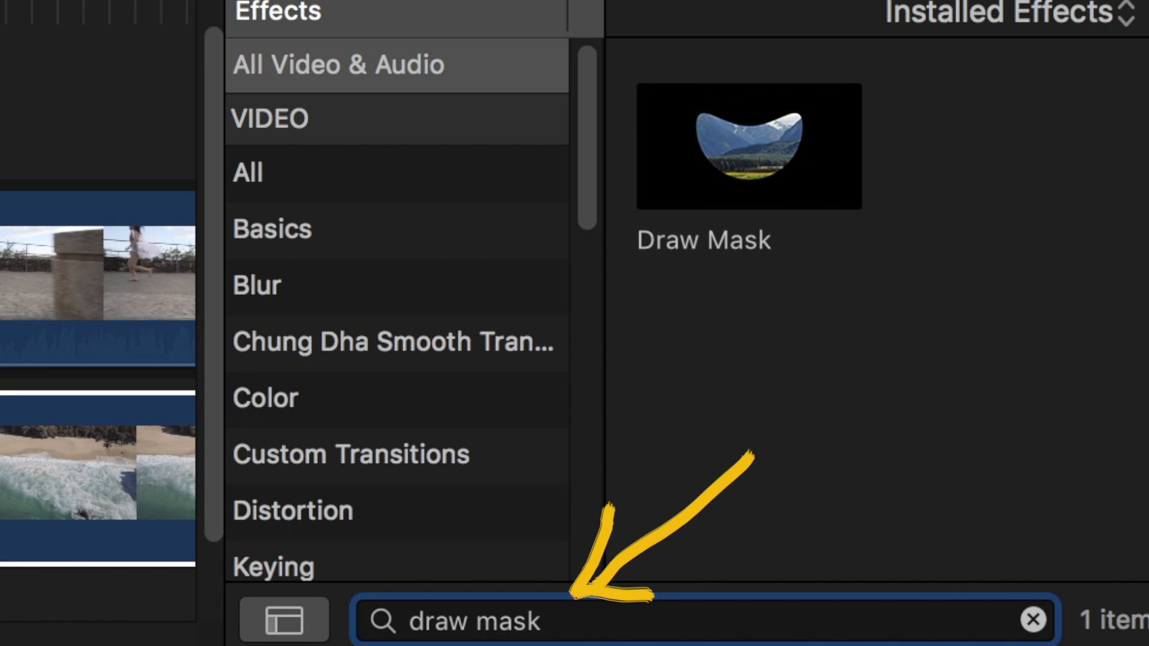
mouse_move(742, 213)
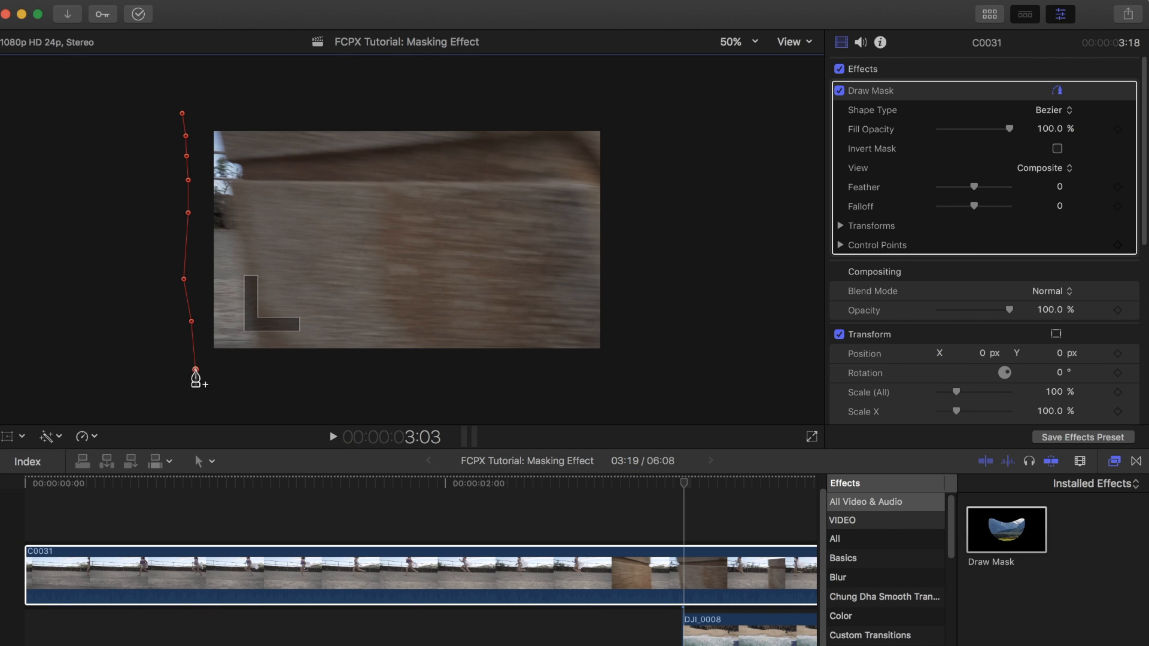
- Close the Draw Mask outline on clip C0031 and invert the mask
left_click(11, 106)
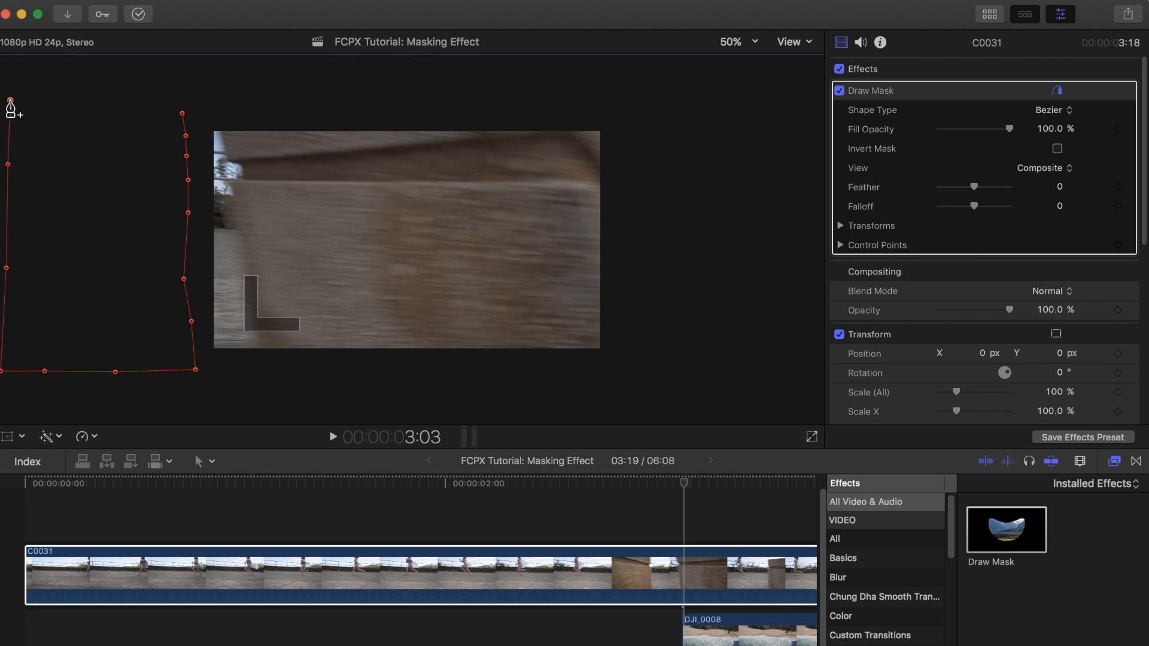
left_click(1050, 110)
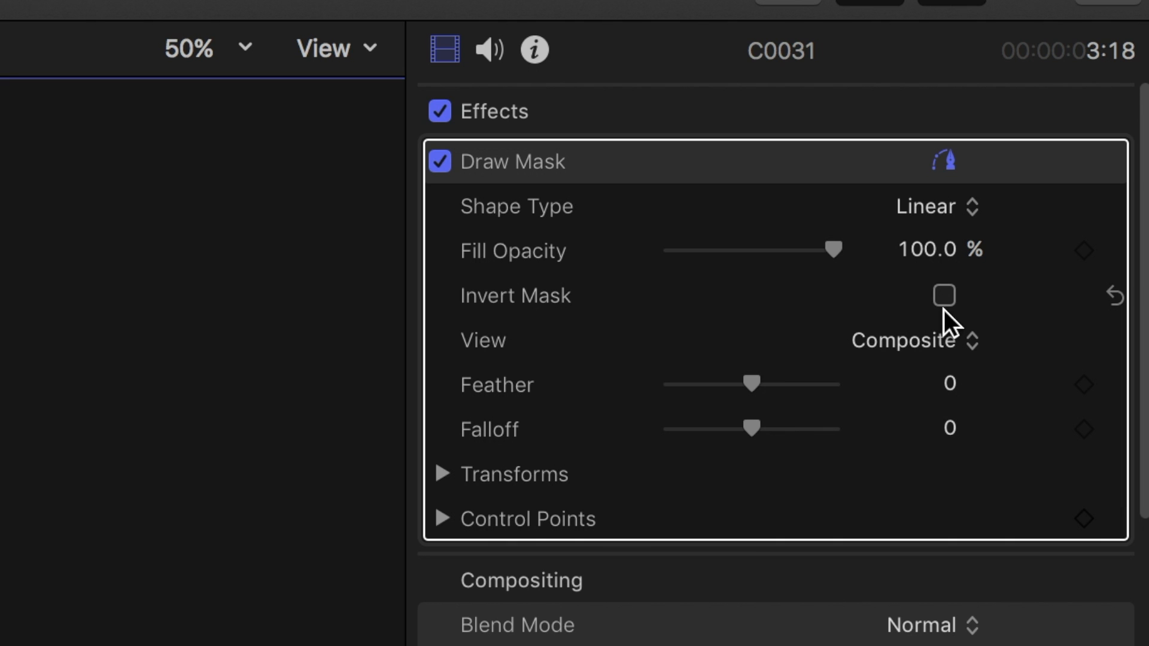
left_click(945, 295)
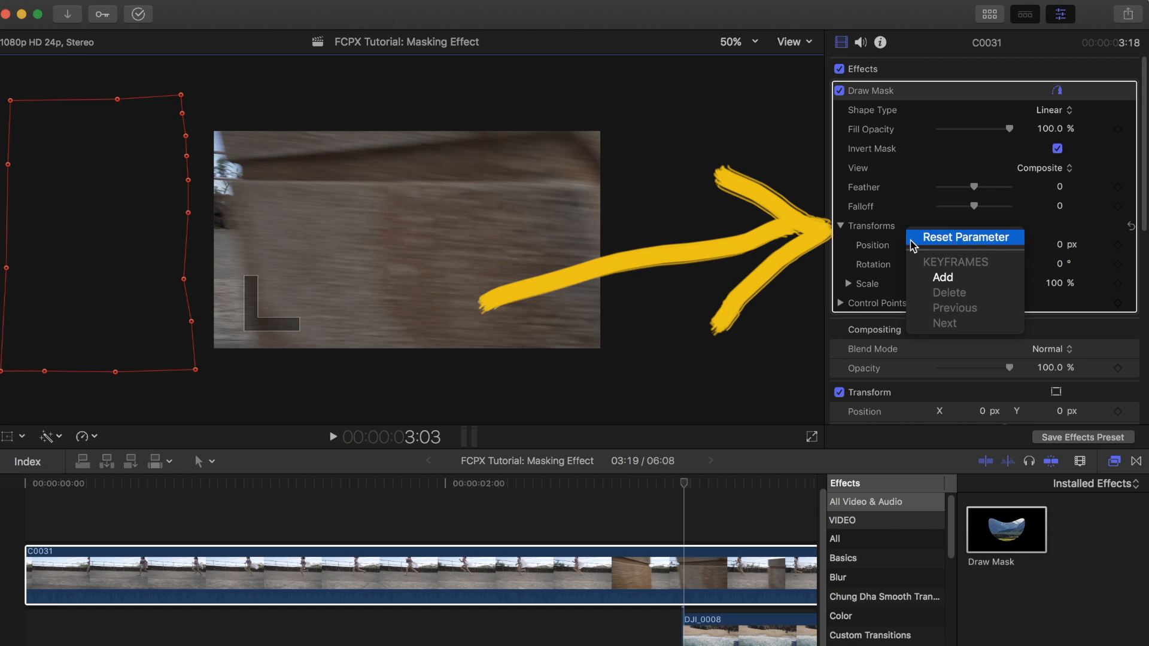
mouse_move(943, 277)
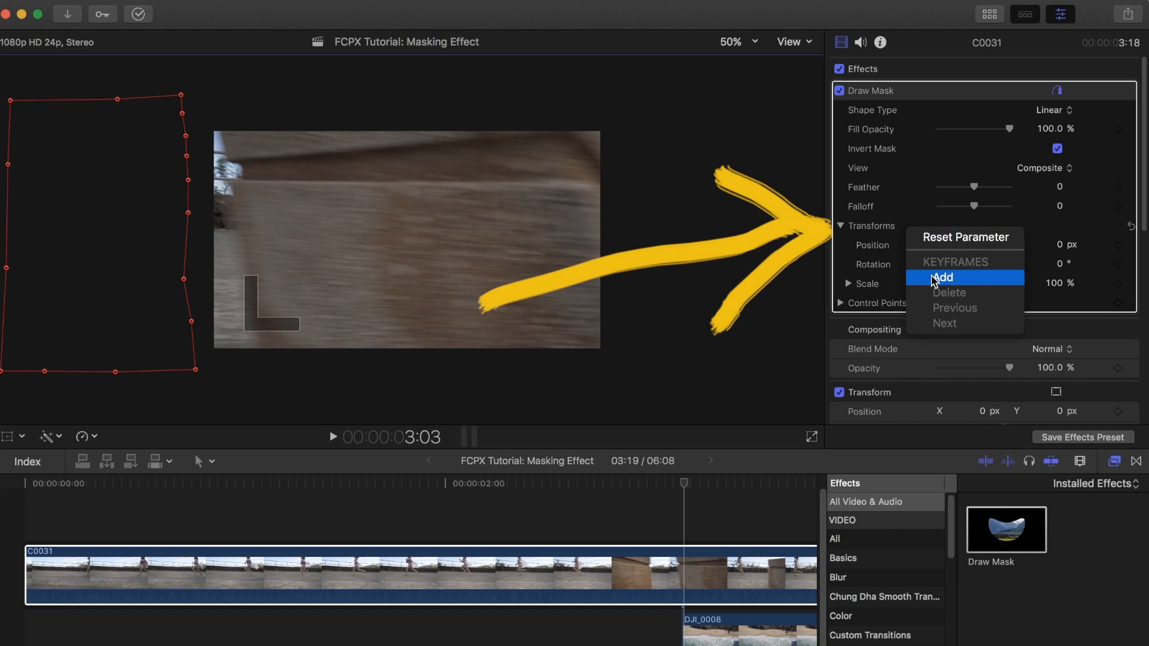
- Add a keyframe for the Draw Mask transforms at the current frame
left_click(943, 277)
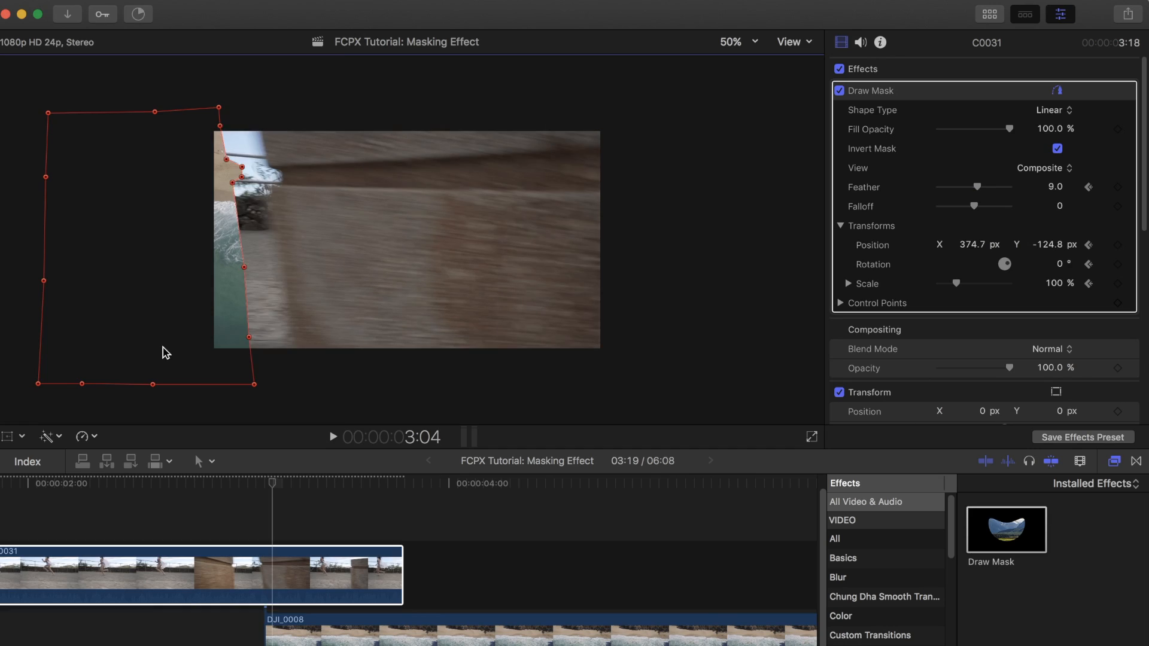
- Drag a mask control point to align the mask edge with the wooden post's edge
left_click_drag(248, 337, 325, 350)
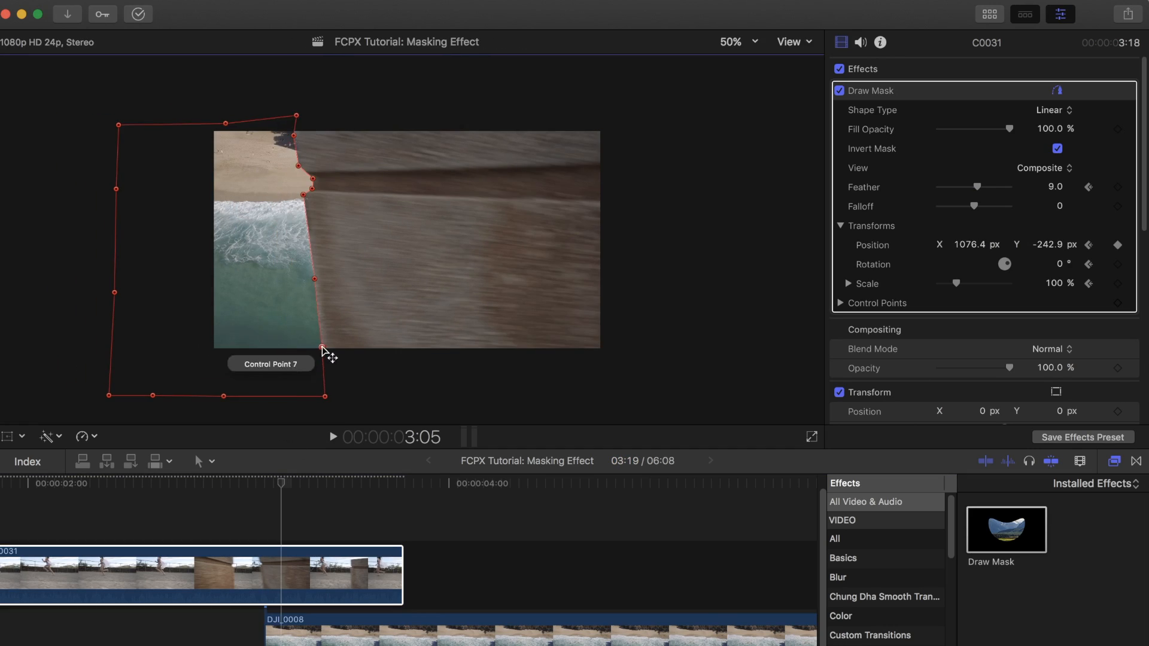